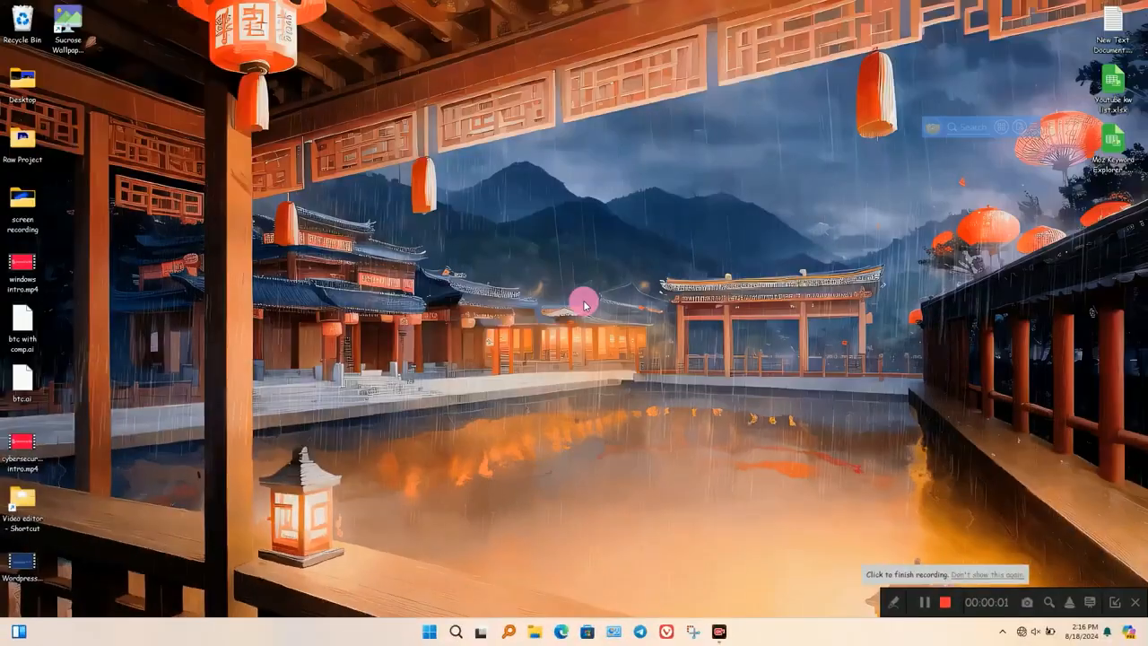
Launch Malware Hunter from the desktop so it lands on the Virus Scan home page
left_click(732, 631)
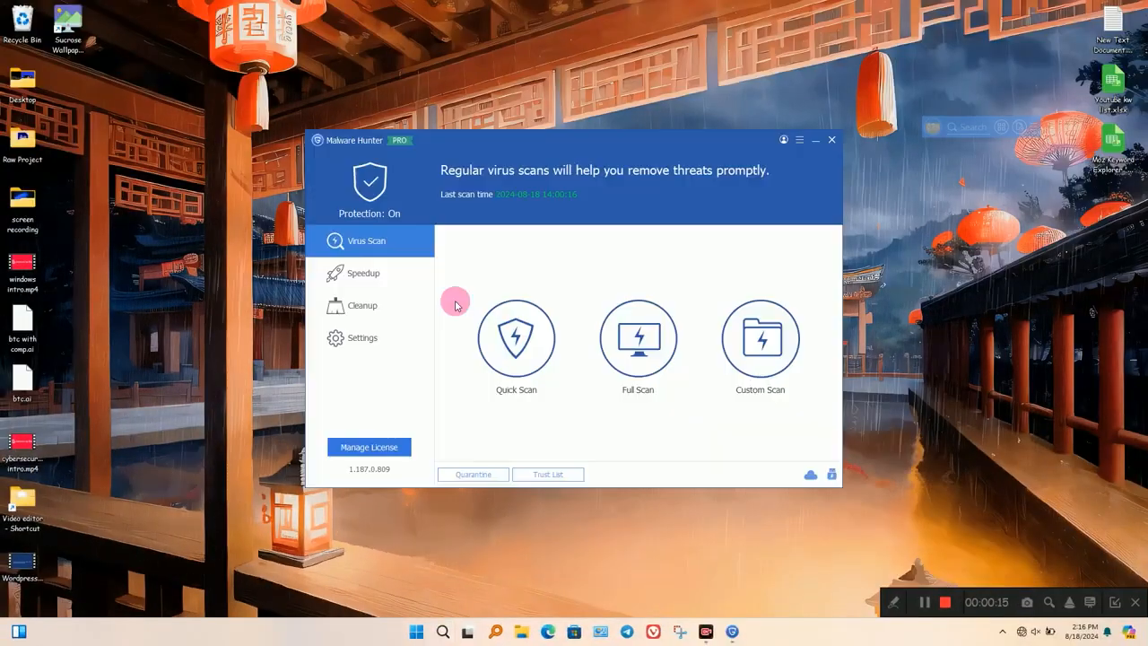
mouse_move(308, 133)
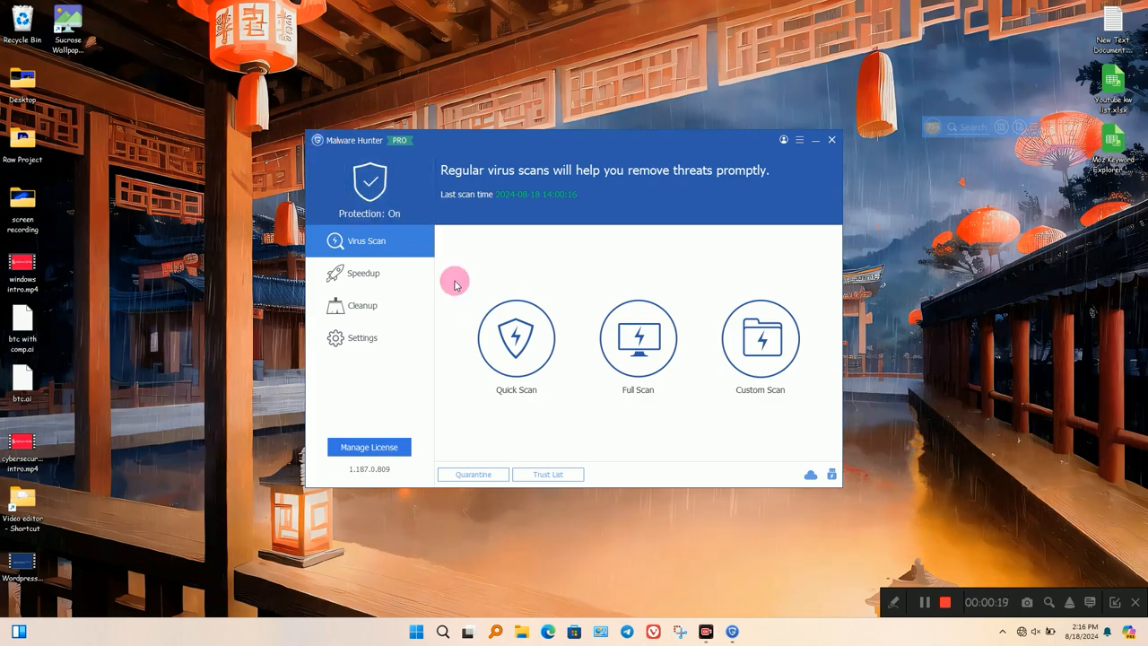
mouse_move(464, 294)
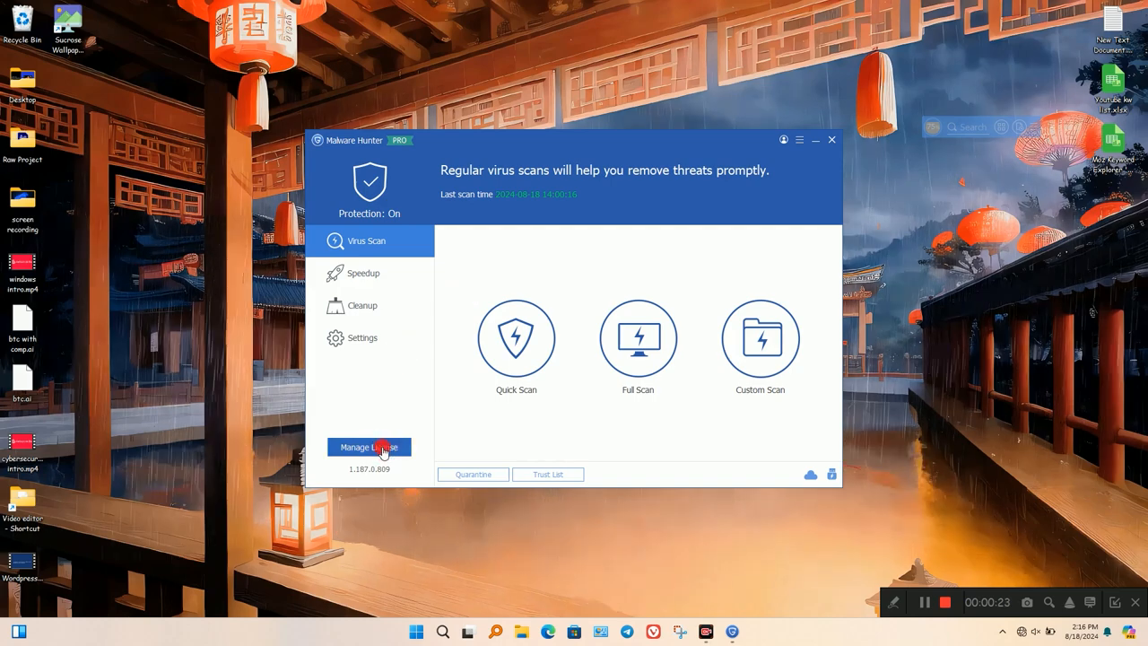
left_click(370, 447)
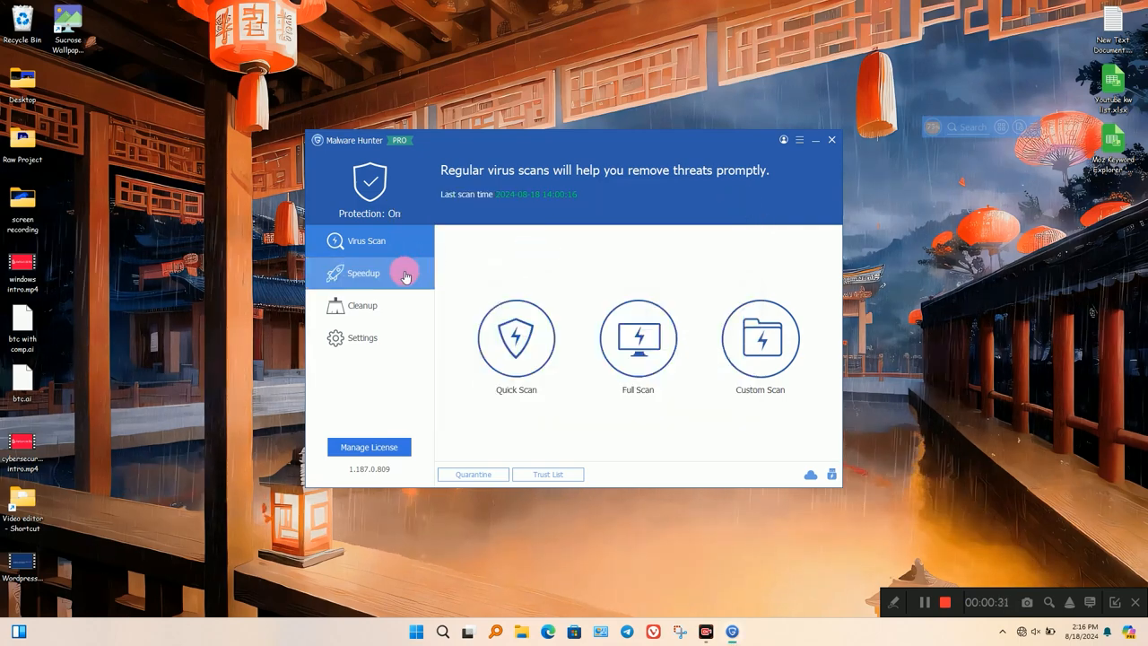
Show the Speedup page, expanding one optimization category to browse its entries and collapsing it again
left_click(363, 273)
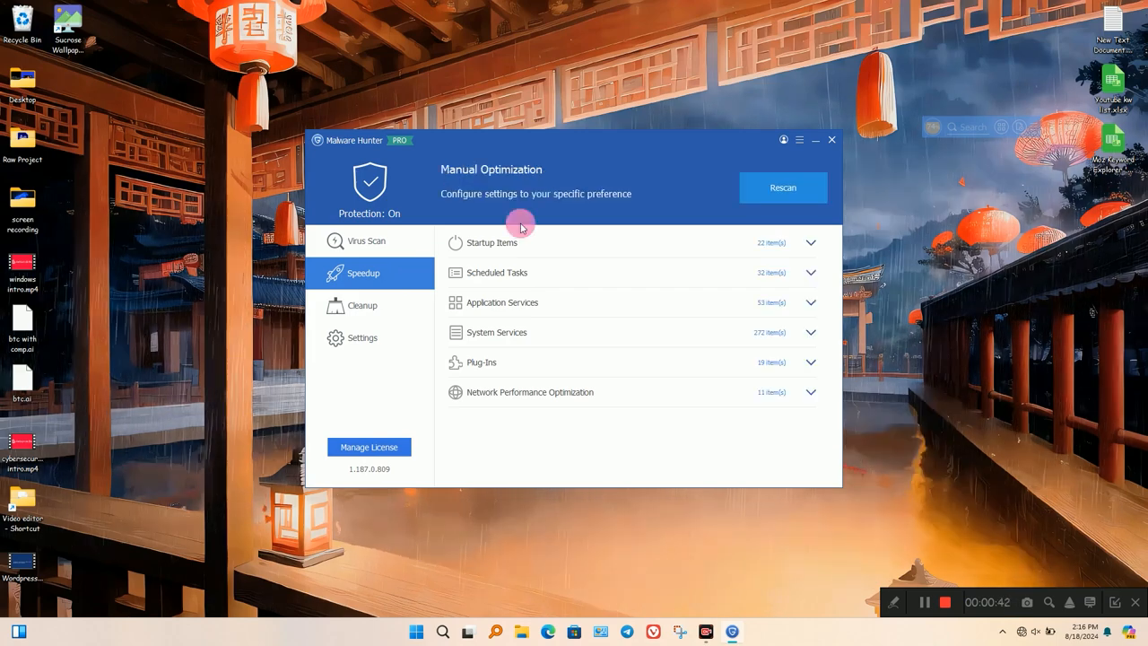
left_click(811, 242)
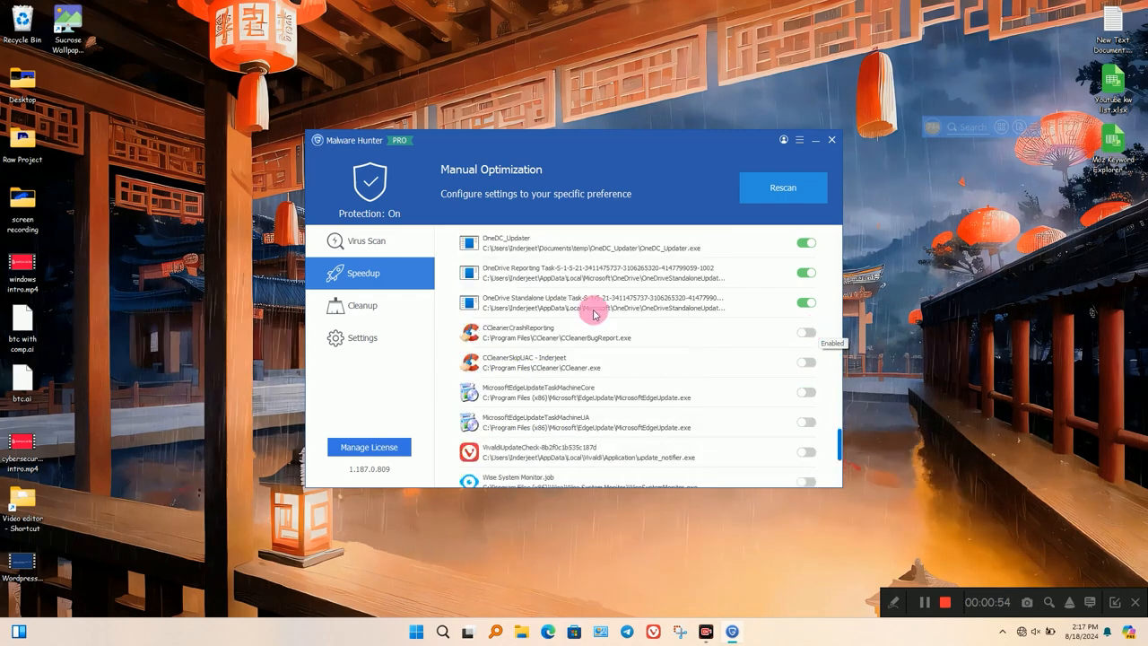
left_click(811, 242)
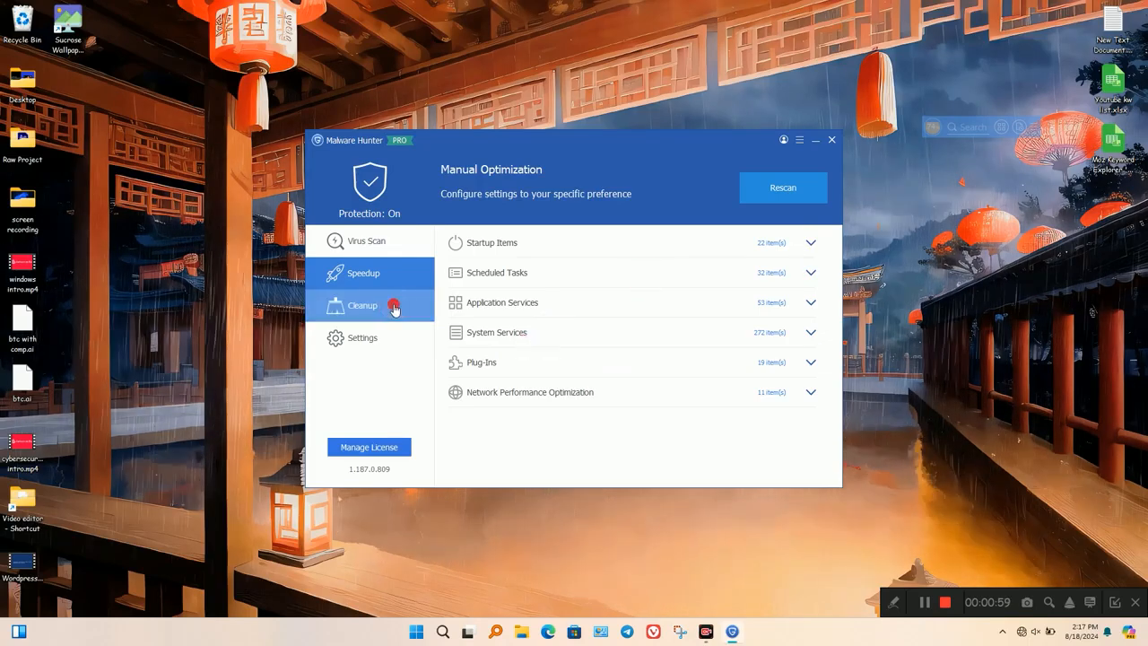
Run the one-click Cleanup scan and clean everything found (23 registry items, 1155 junk files)
left_click(363, 305)
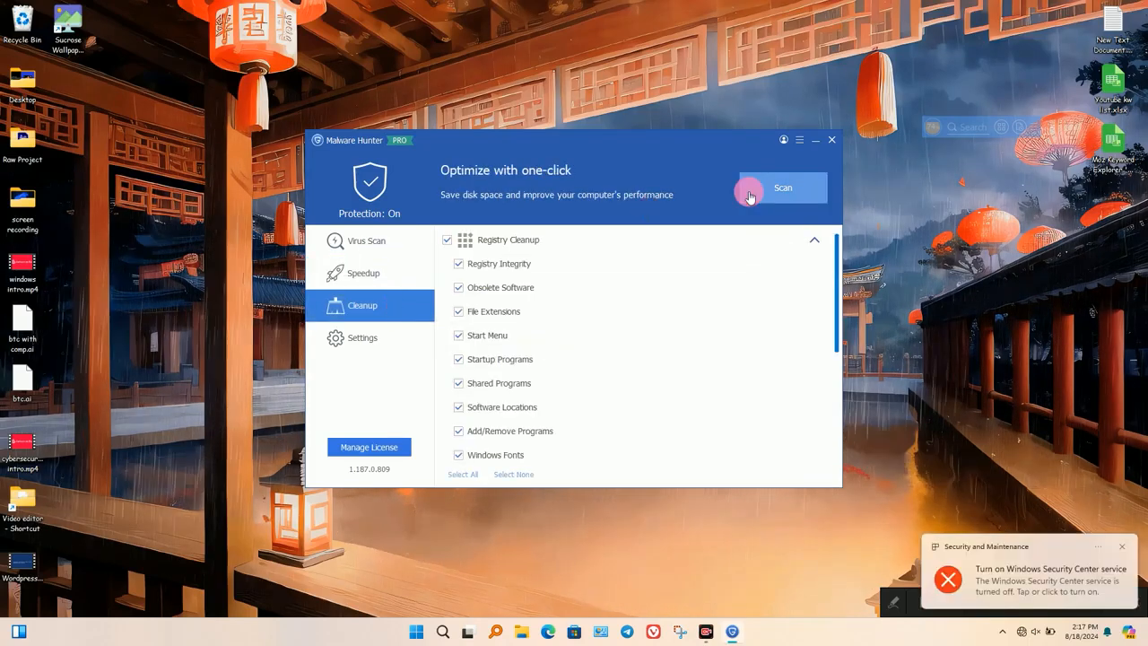
left_click(782, 188)
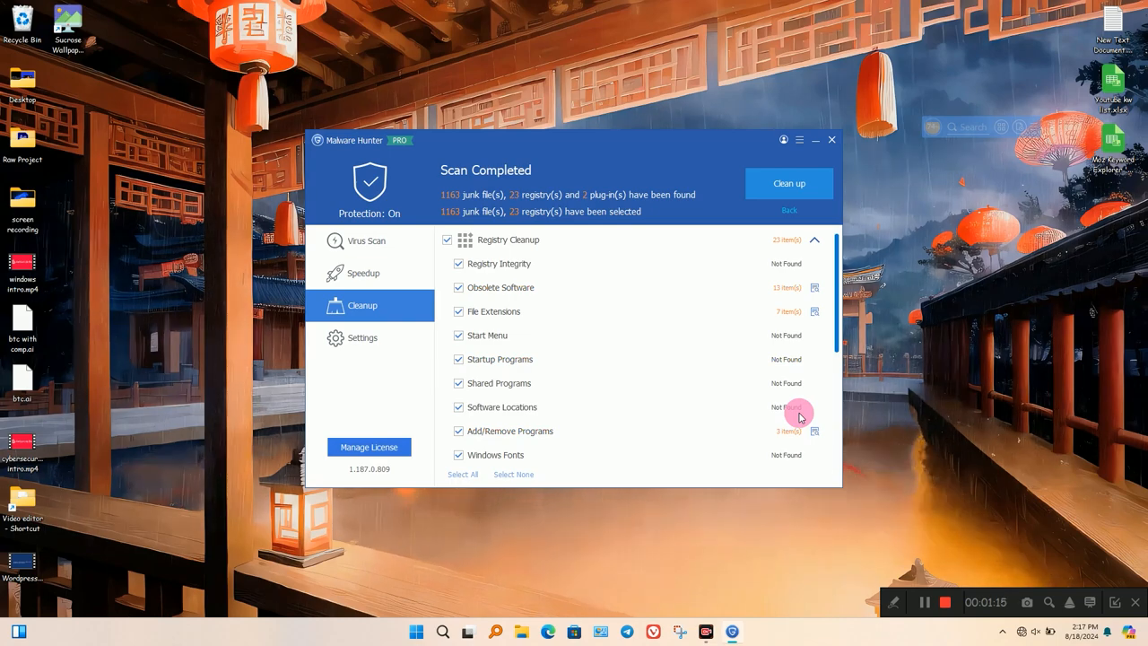
left_click(790, 183)
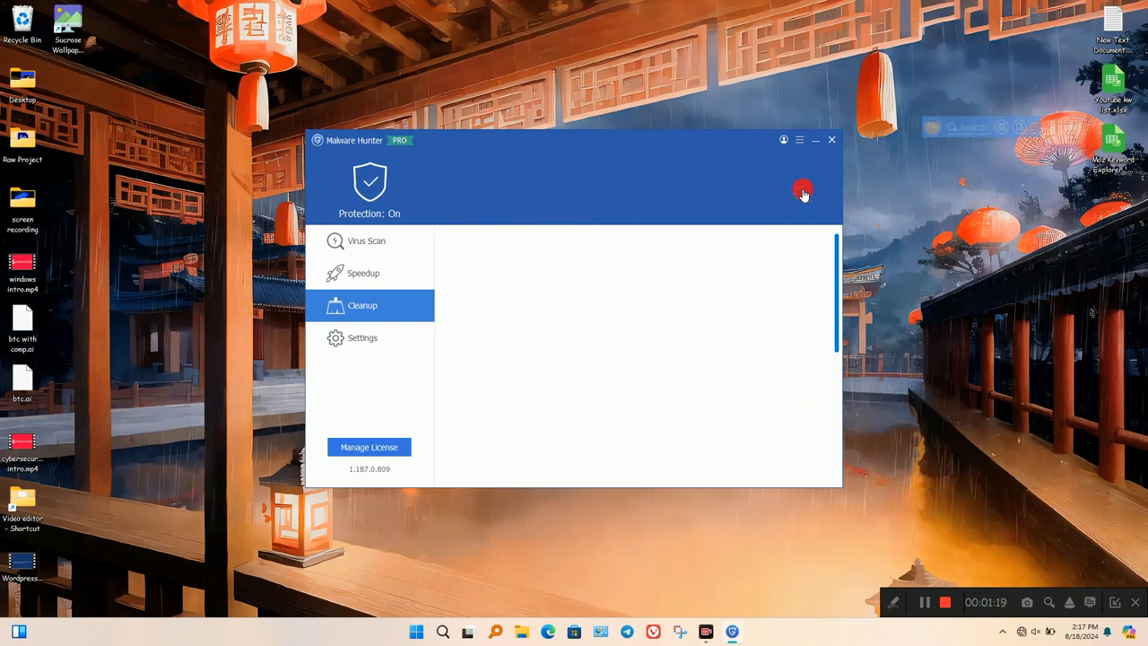
left_click(802, 190)
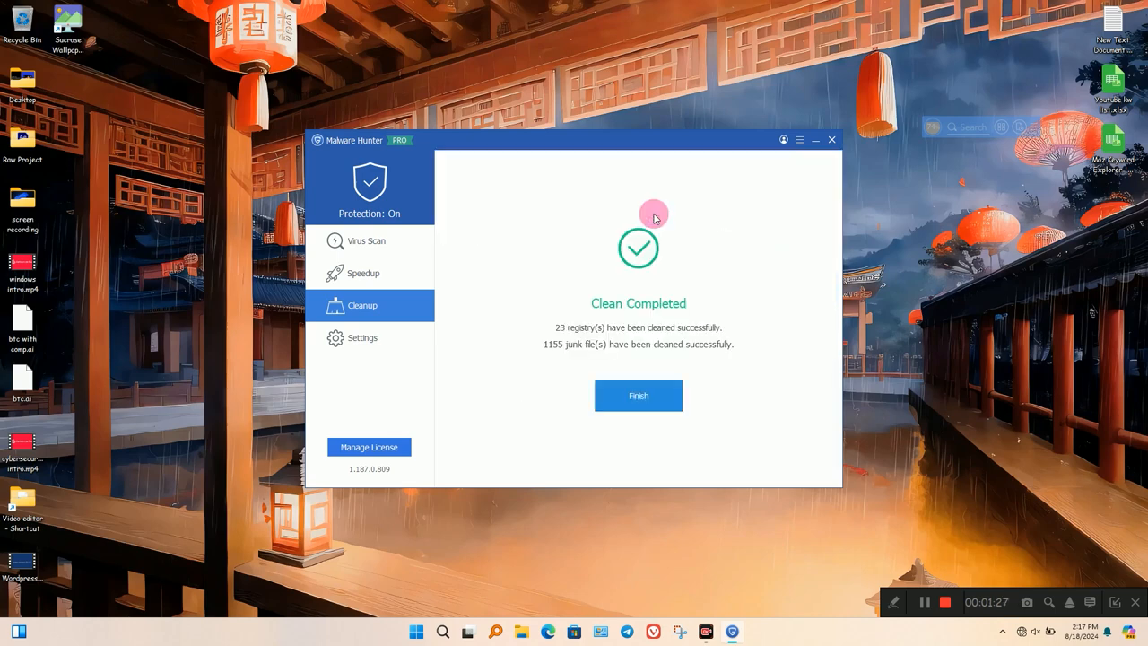
Dismiss the clean summary and browse the General, Active Protection, Virus Scan and Block List settings
left_click(639, 397)
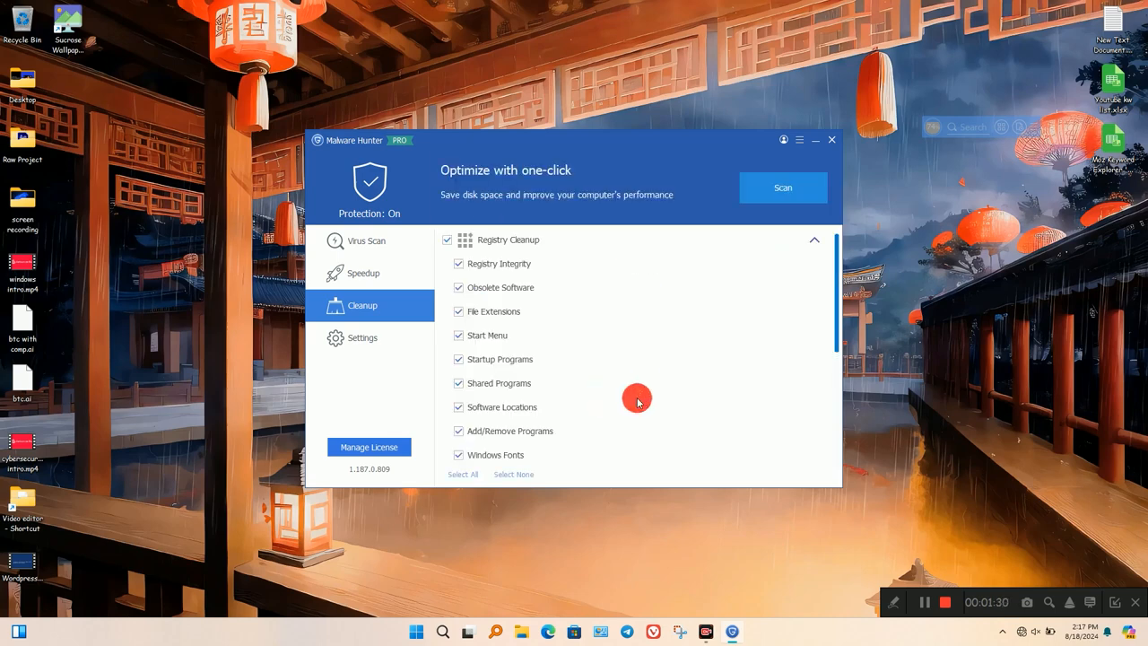
left_click(362, 337)
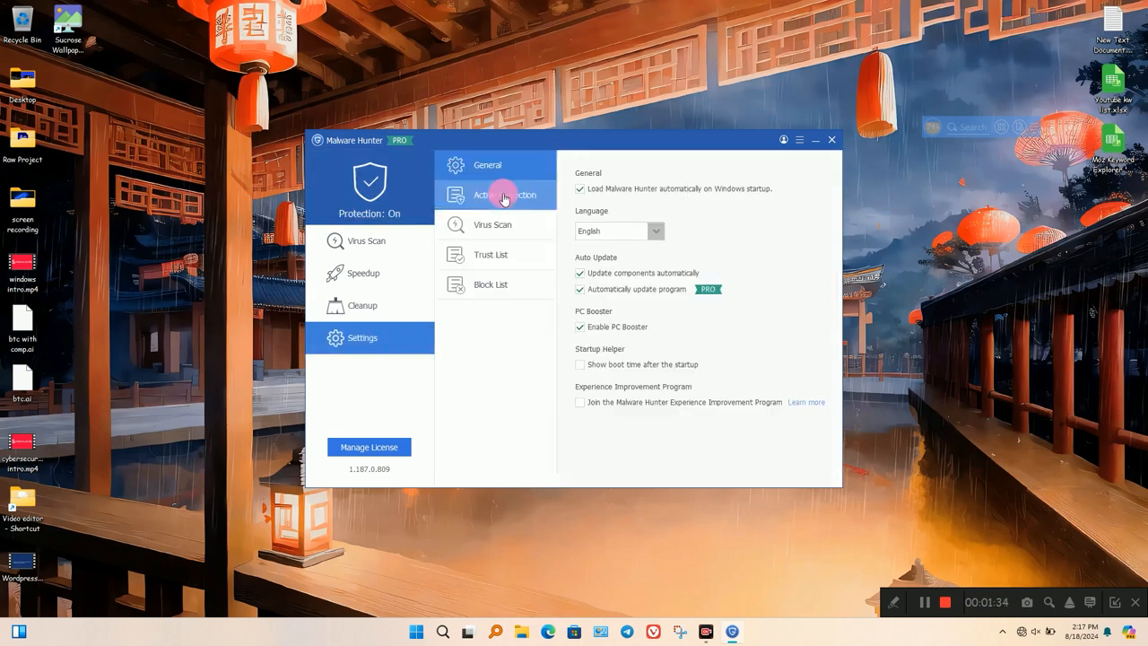
left_click(505, 193)
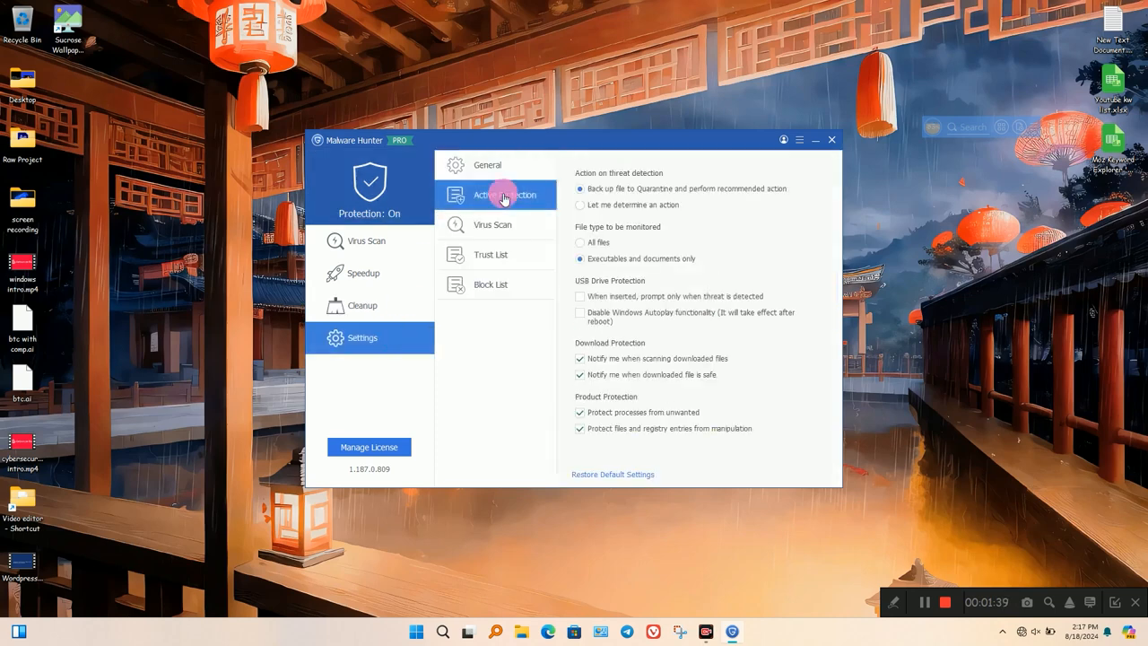
left_click(491, 224)
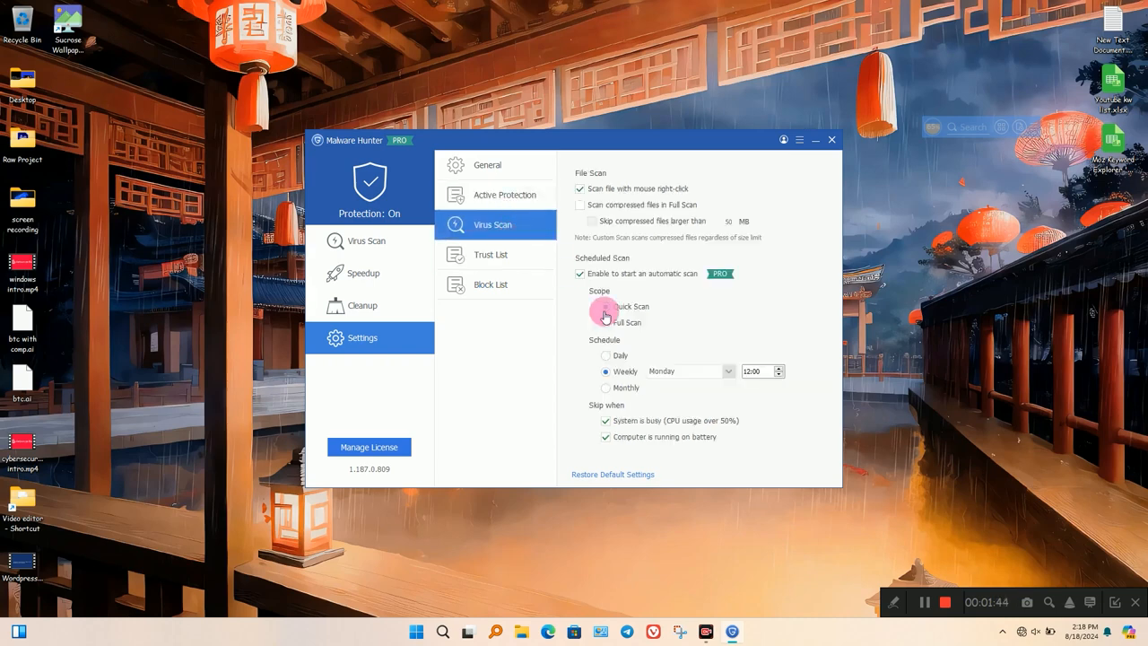
left_click(492, 283)
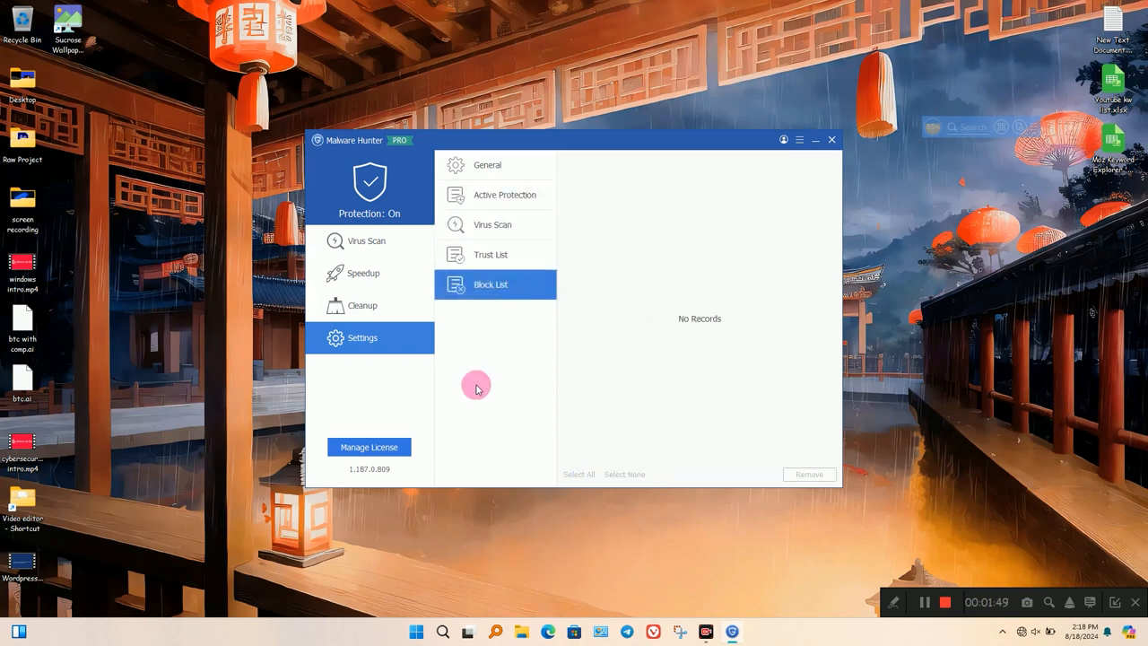
Start a virus scan of the computer from the Virus Scan page
left_click(366, 240)
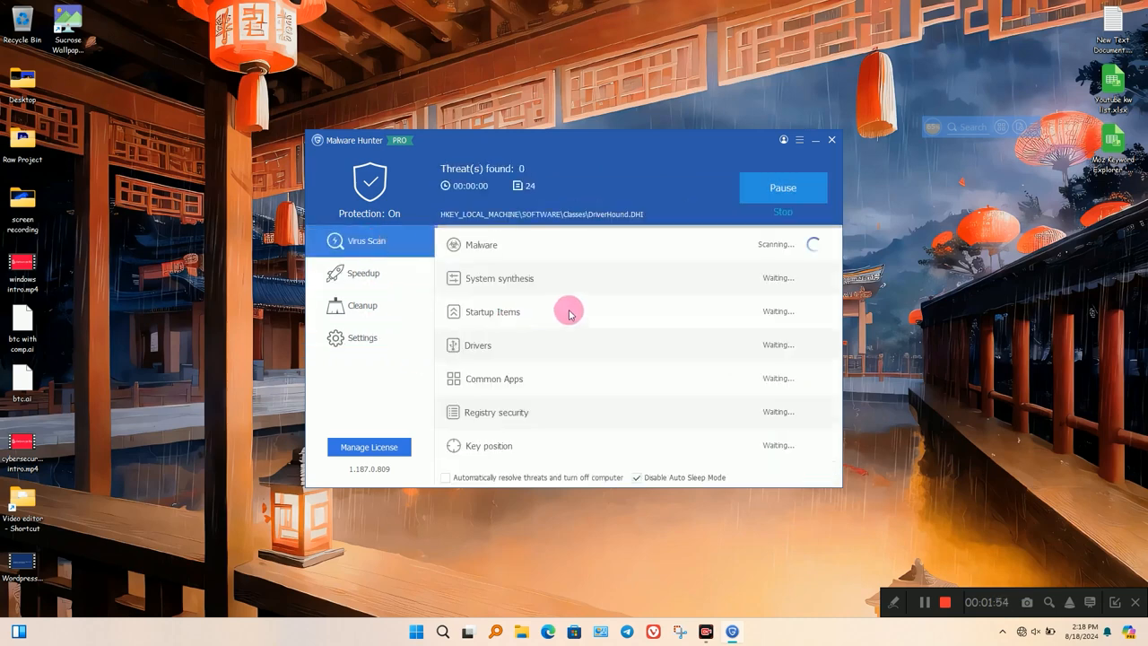